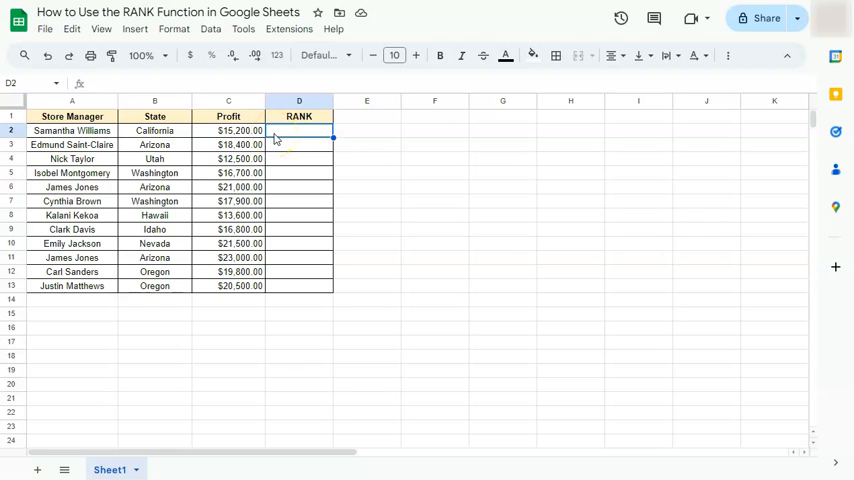
mouse_move(275, 131)
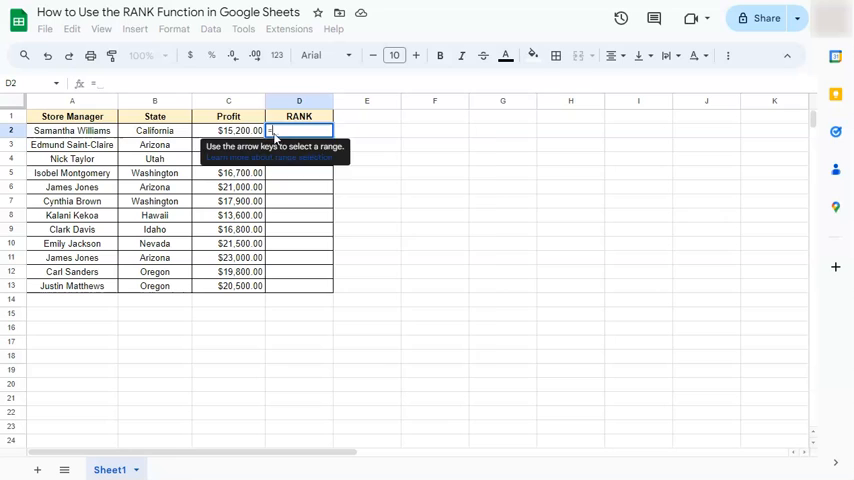
- Start the formula =RANK( in cell D2
text(=rank)
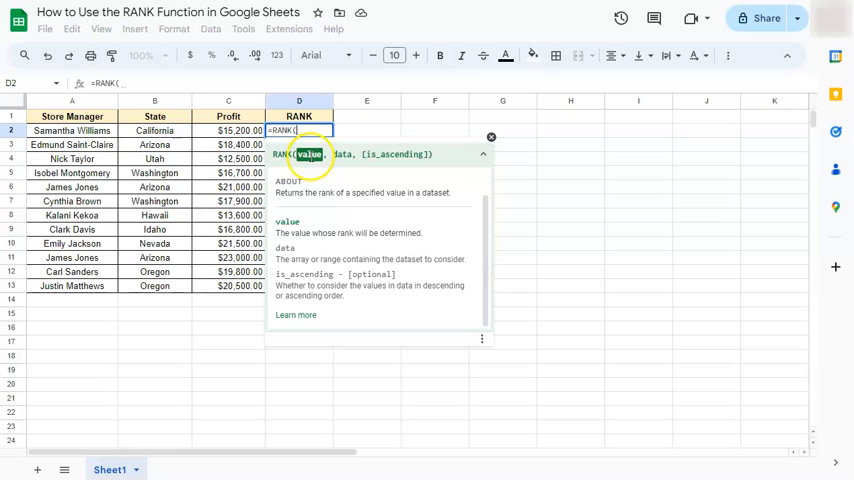
mouse_move(363, 181)
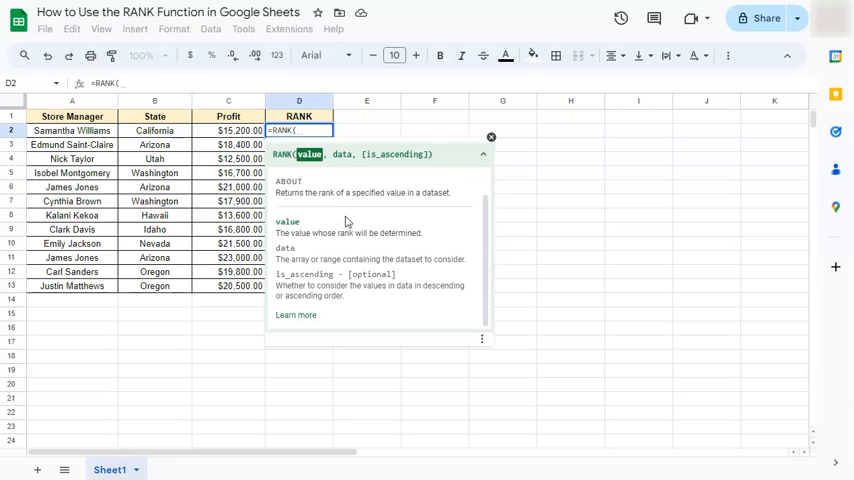
- Finish D2 as =RANK(C2,$C$2:$C$13,0), ranking the $15,200.00 profit 10th
click(228, 130)
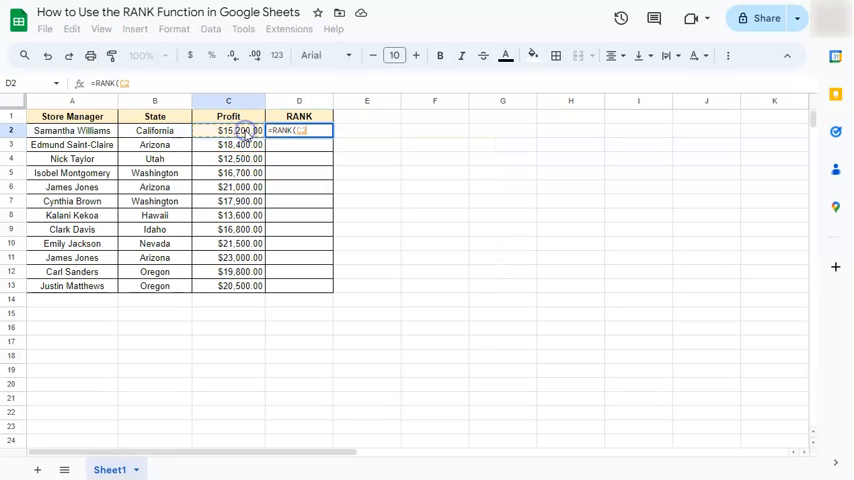
text(,)
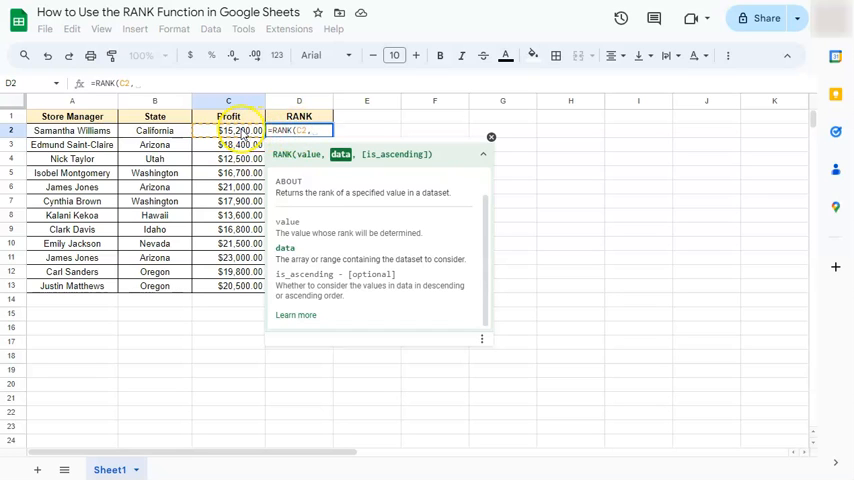
drag(228, 130, 228, 285)
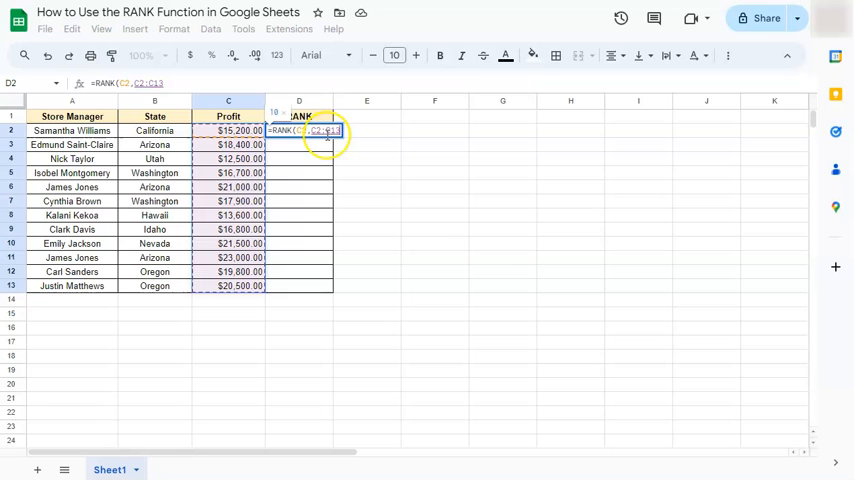
text(,)
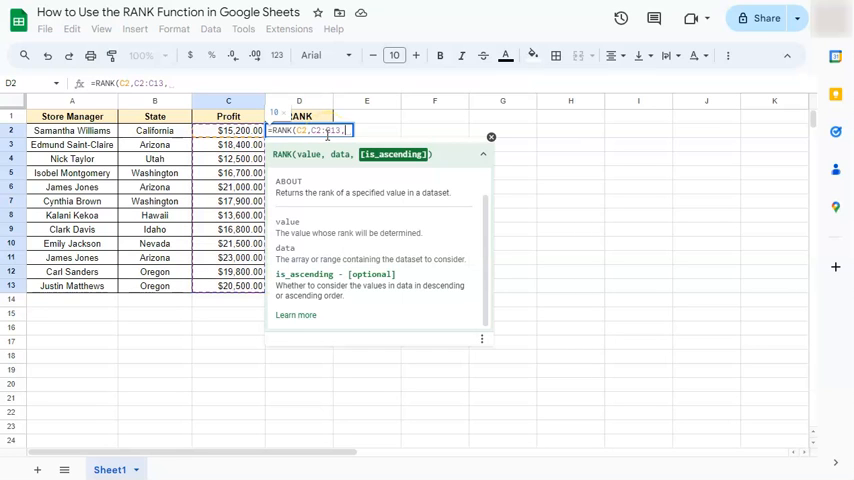
text(0)
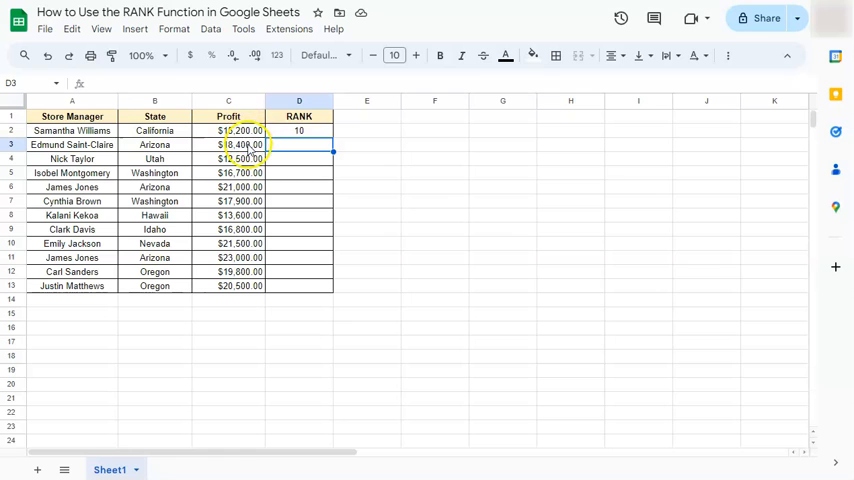
- Select the finished D2 formula and copy it down to D13
click(299, 130)
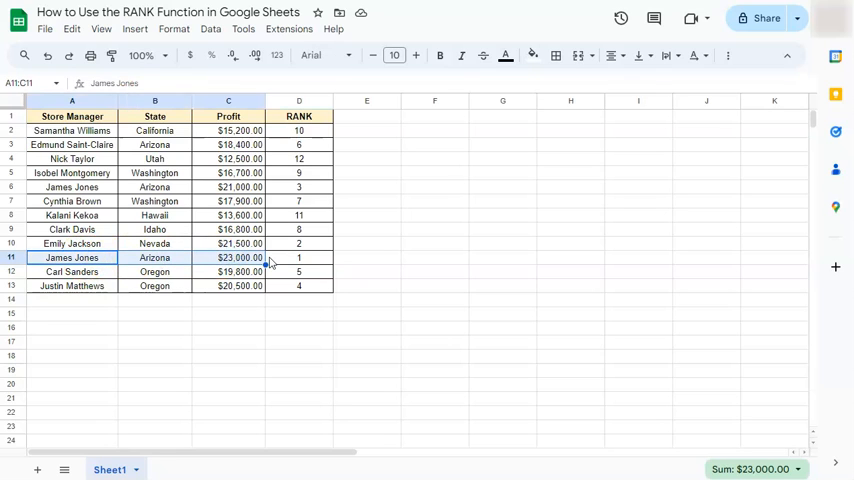
click(299, 258)
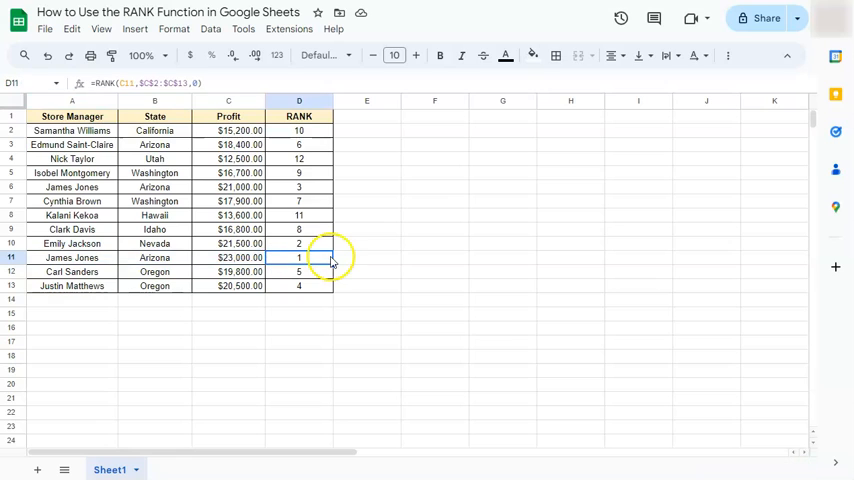
mouse_move(348, 260)
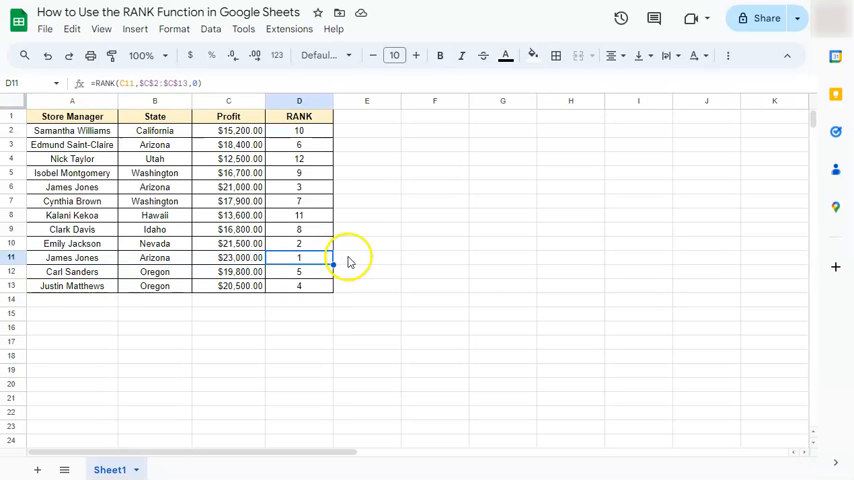